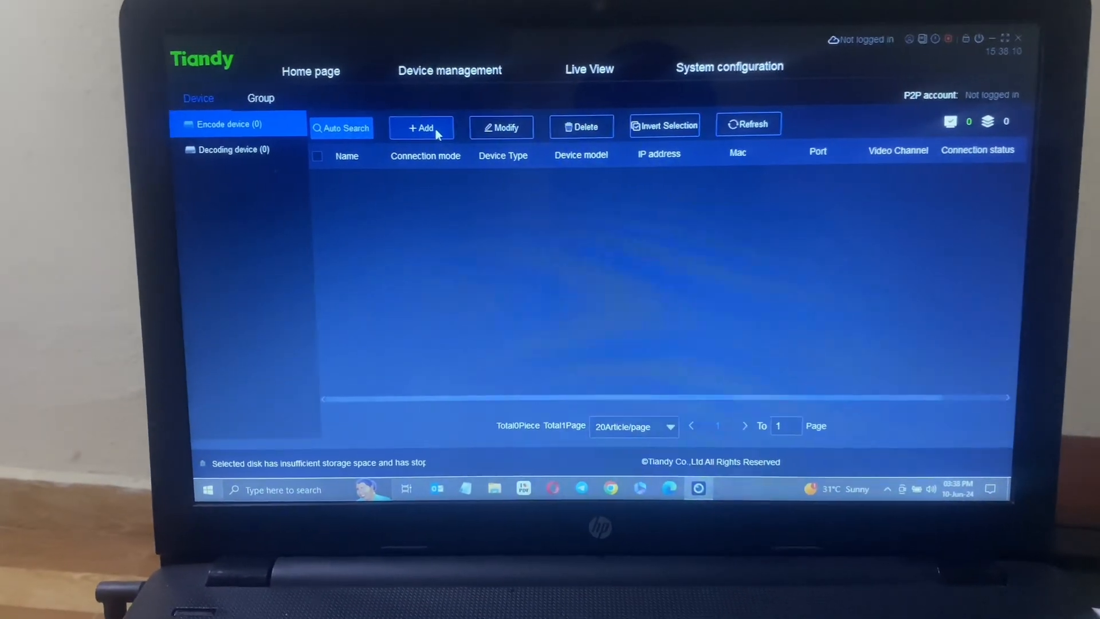
Step: Cancel the manual add form and run Auto Search, finding an IP camera and an NVR
click(421, 128)
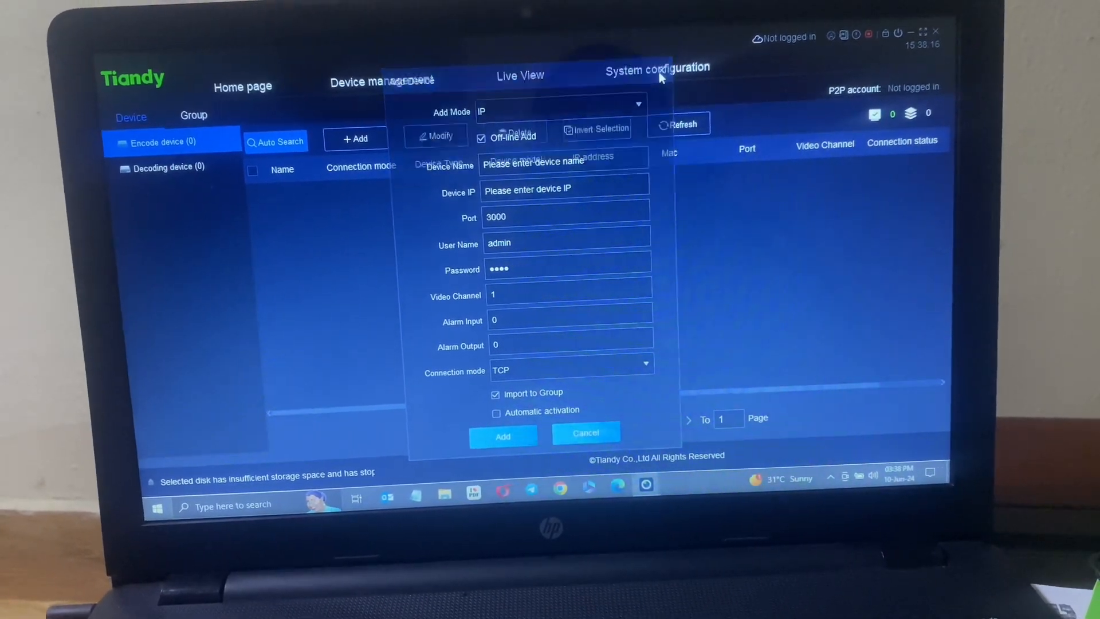
click(585, 434)
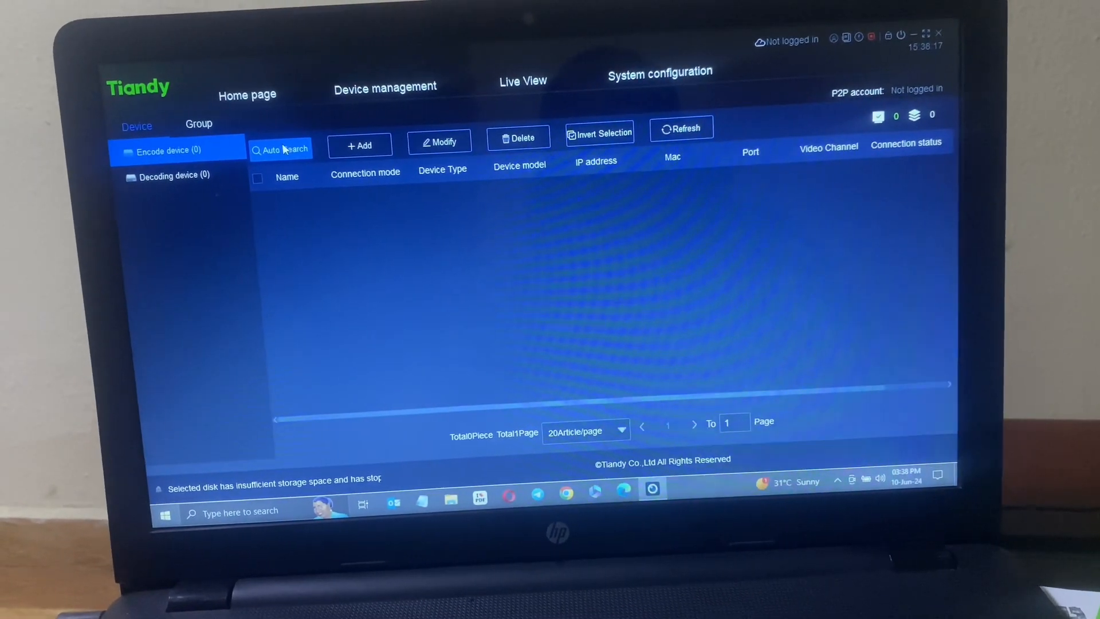
click(280, 149)
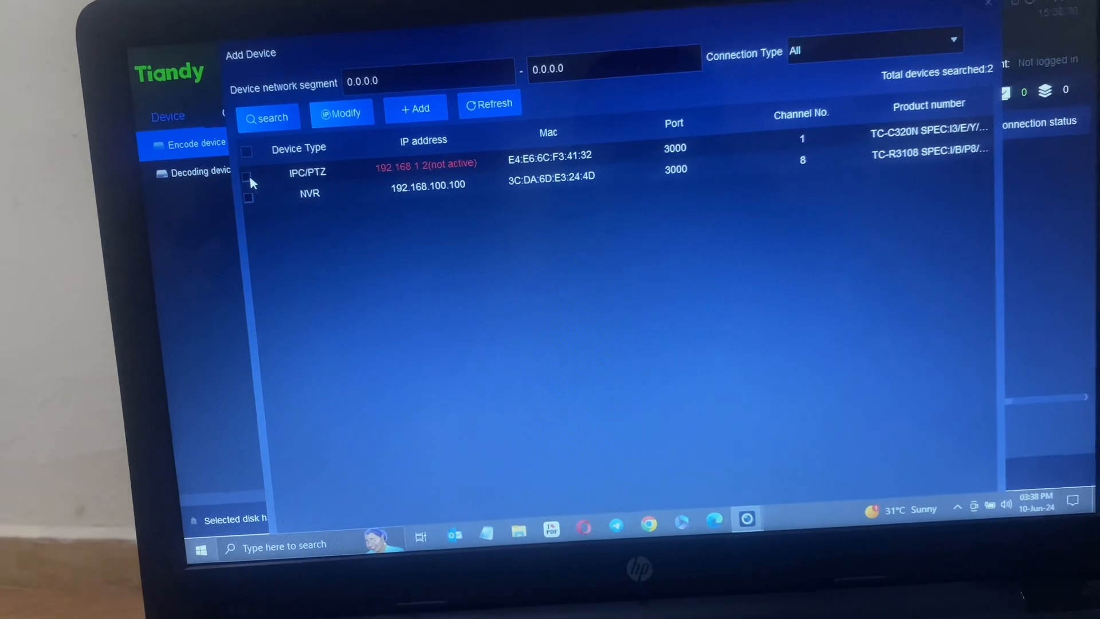
click(247, 175)
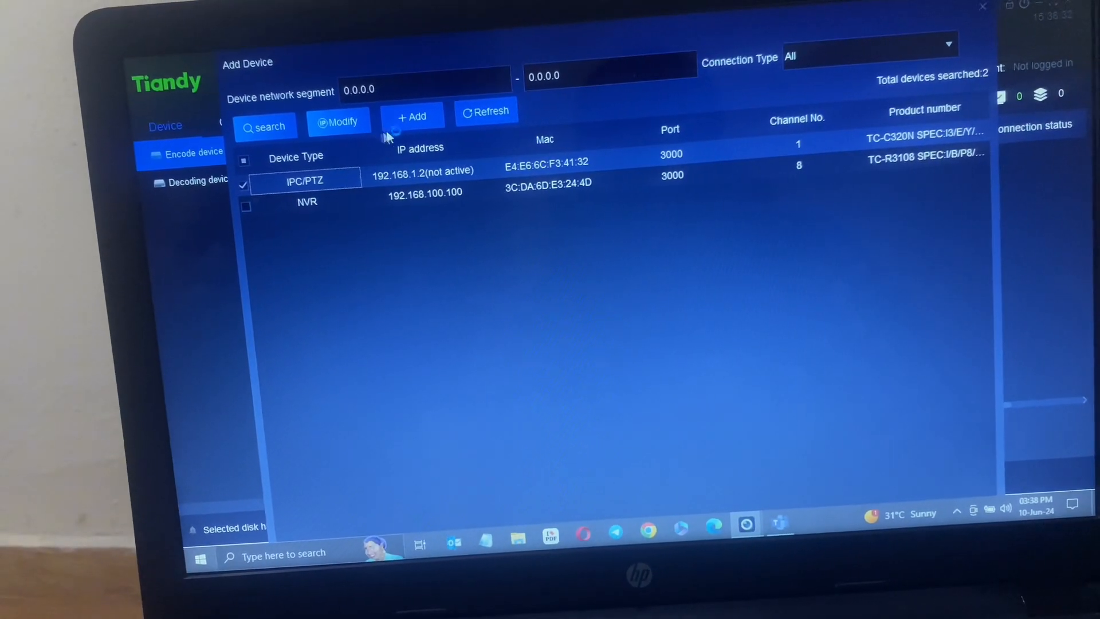
click(411, 114)
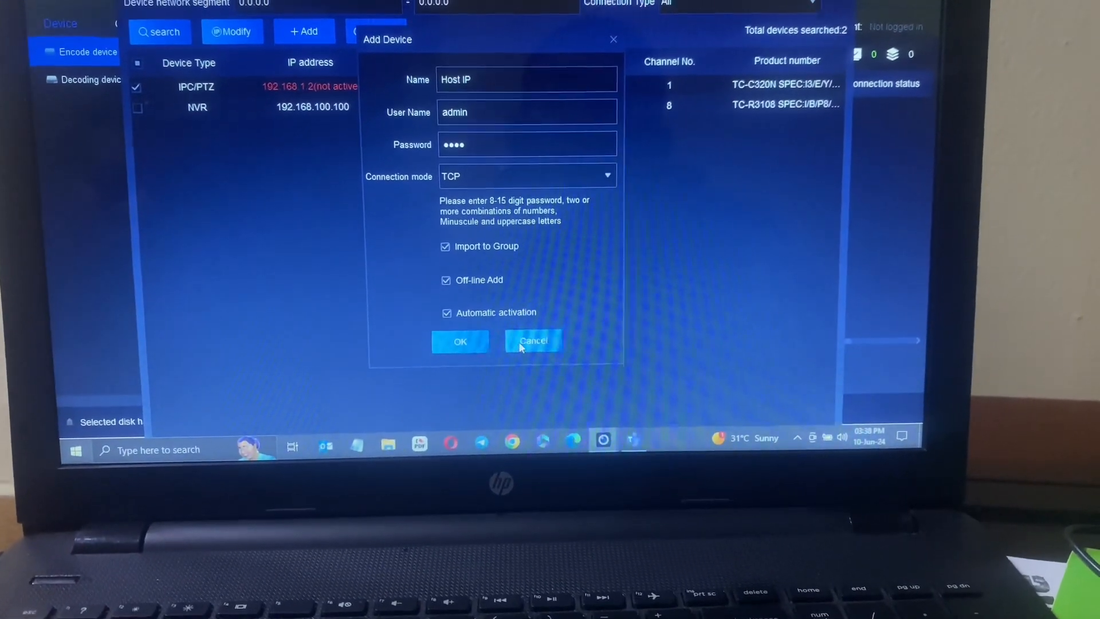
click(533, 340)
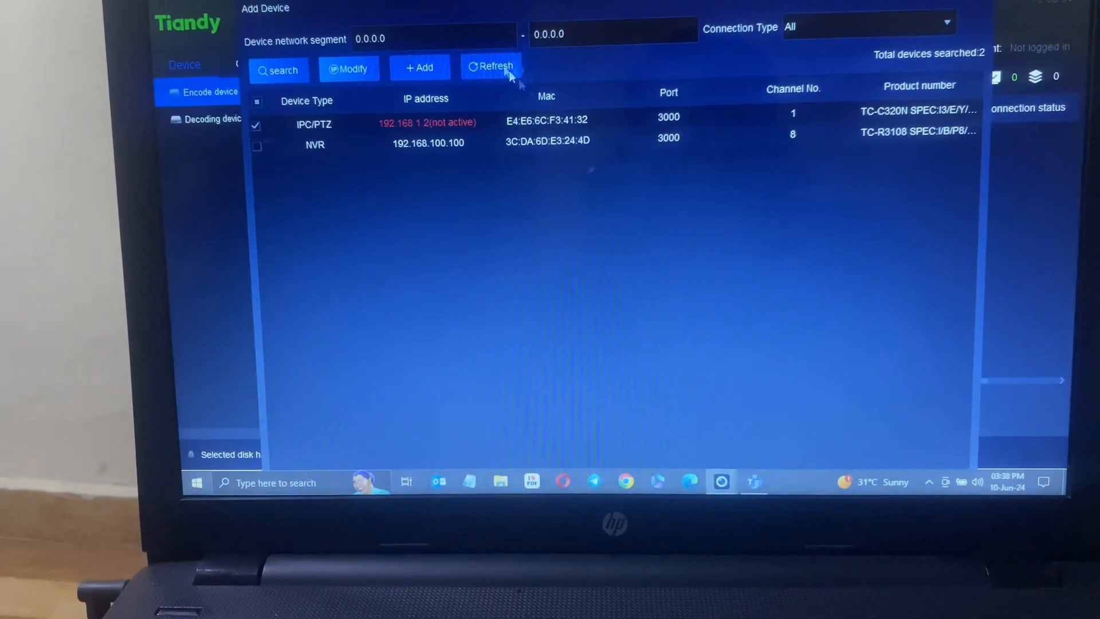
click(492, 67)
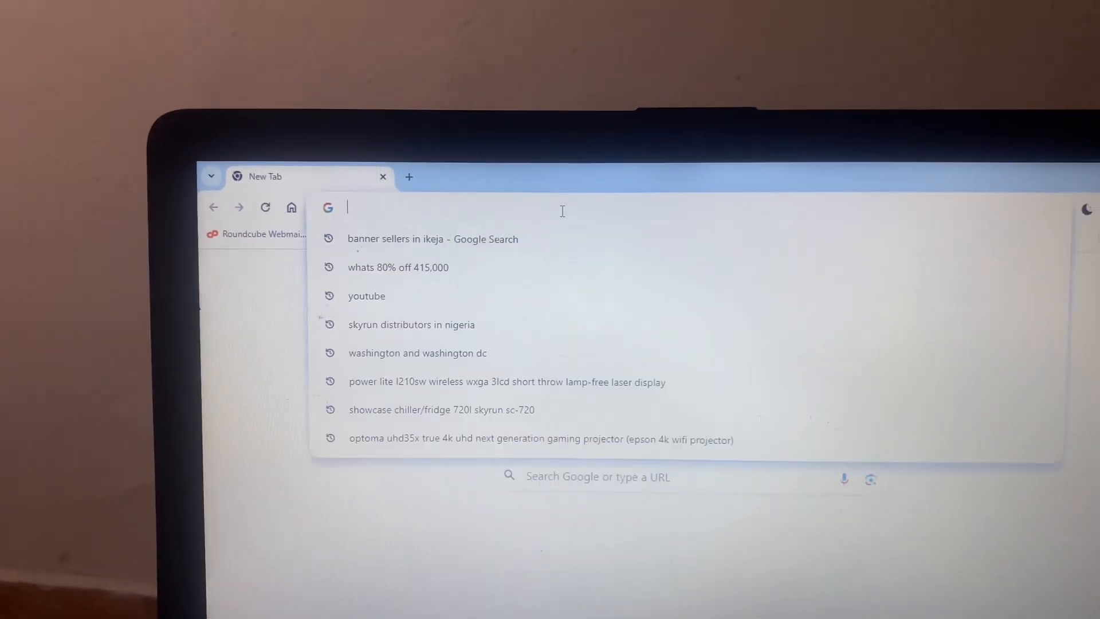
Step: Load the camera's web page at 192.168.1.2, showing the equipment activation form
text(192.168.1.2/?t=3437762006#login)
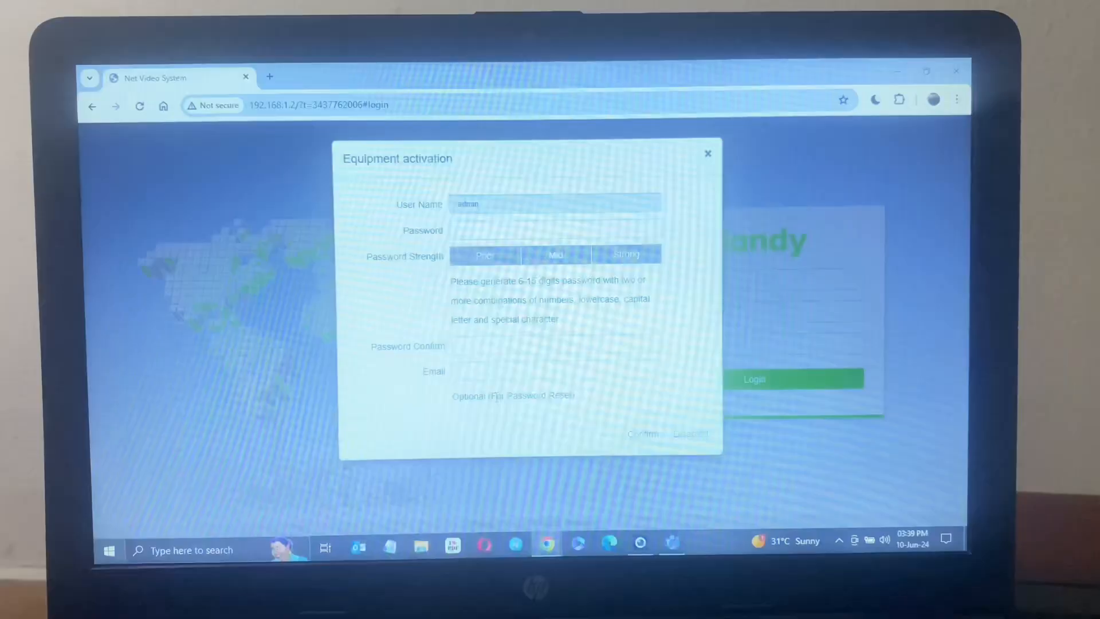
Step: Enter and confirm a new admin password and submit the equipment activation
click(535, 227)
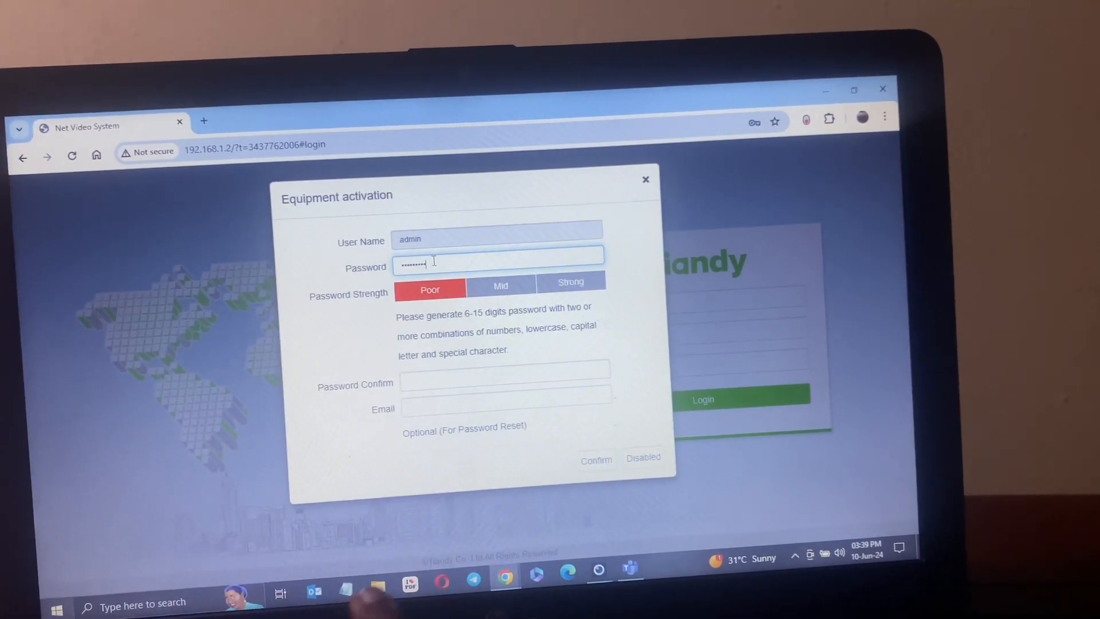
click(507, 368)
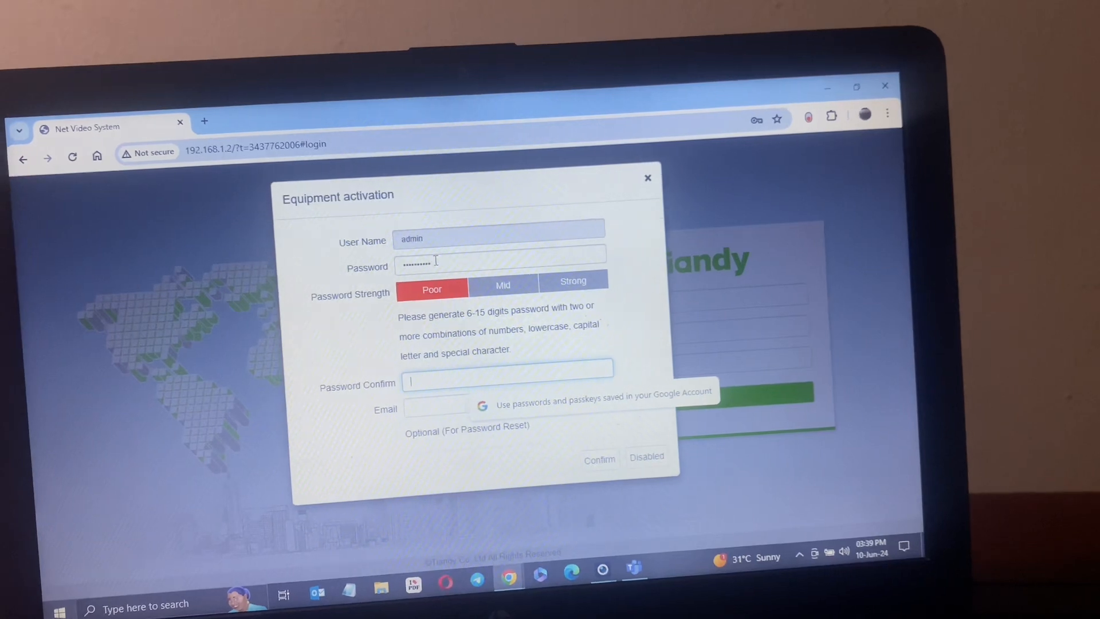
text(•••••)
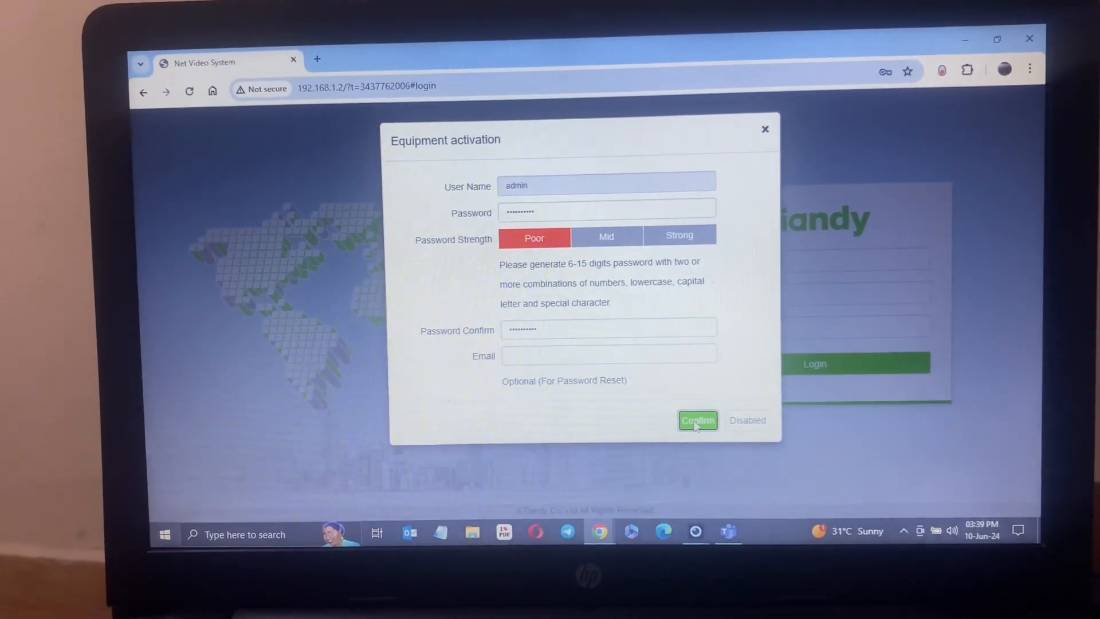
click(697, 420)
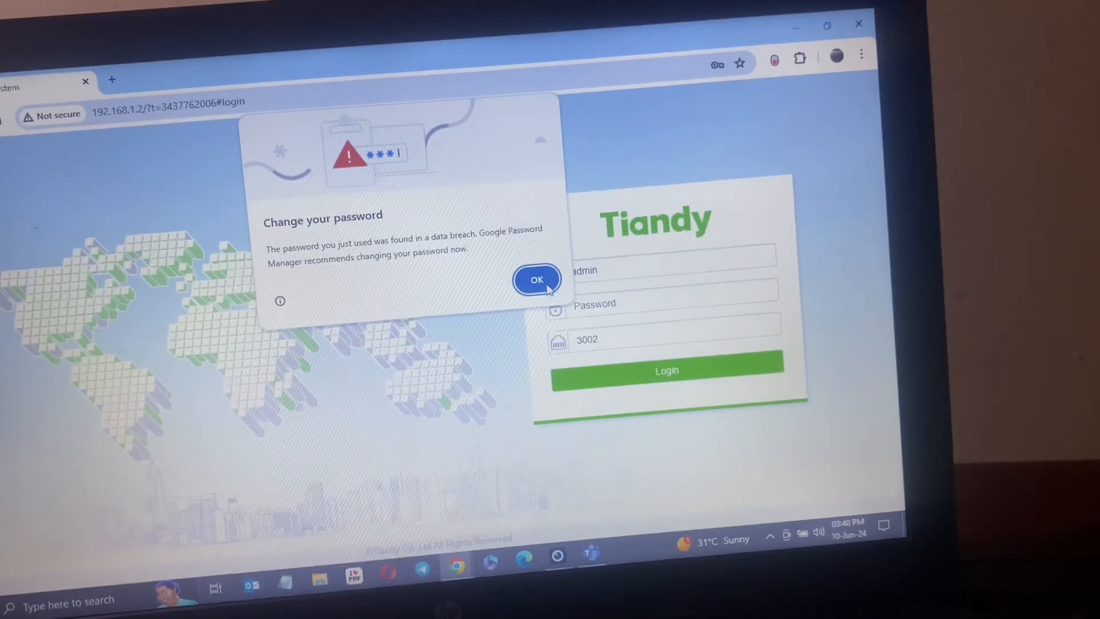
Step: Log in as admin with the new password, dismissing Chrome's breach warnings
click(537, 280)
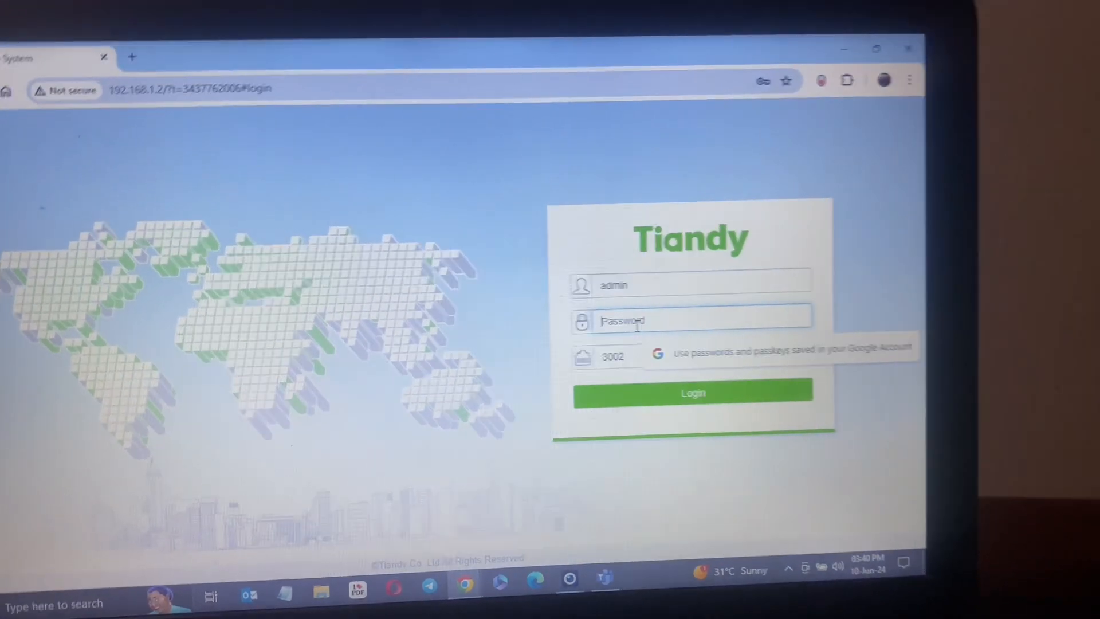
text(1)
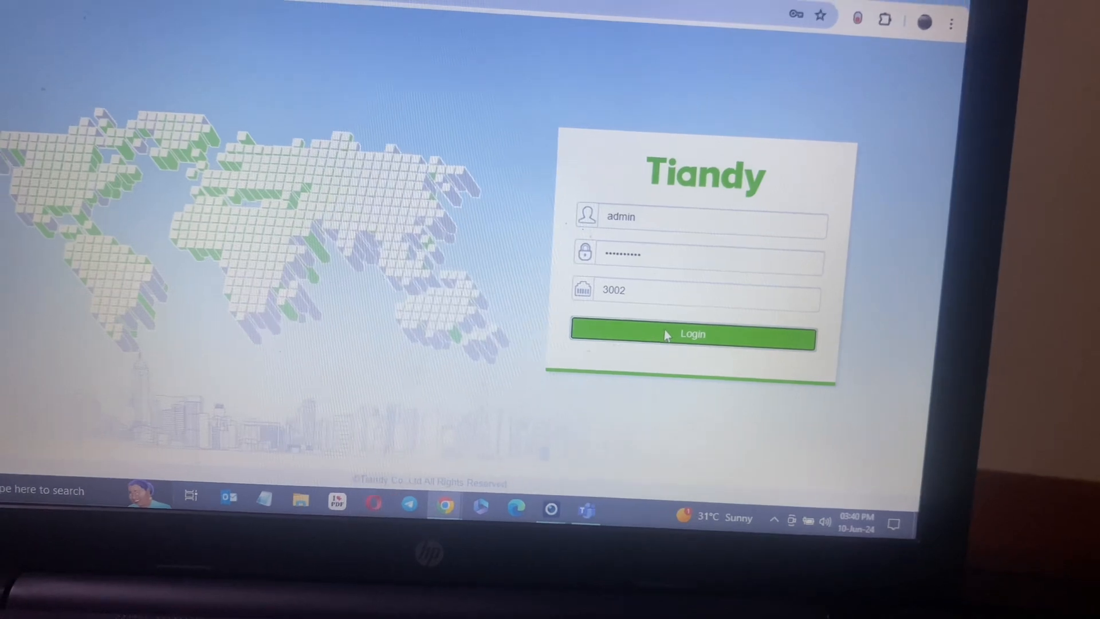
click(691, 334)
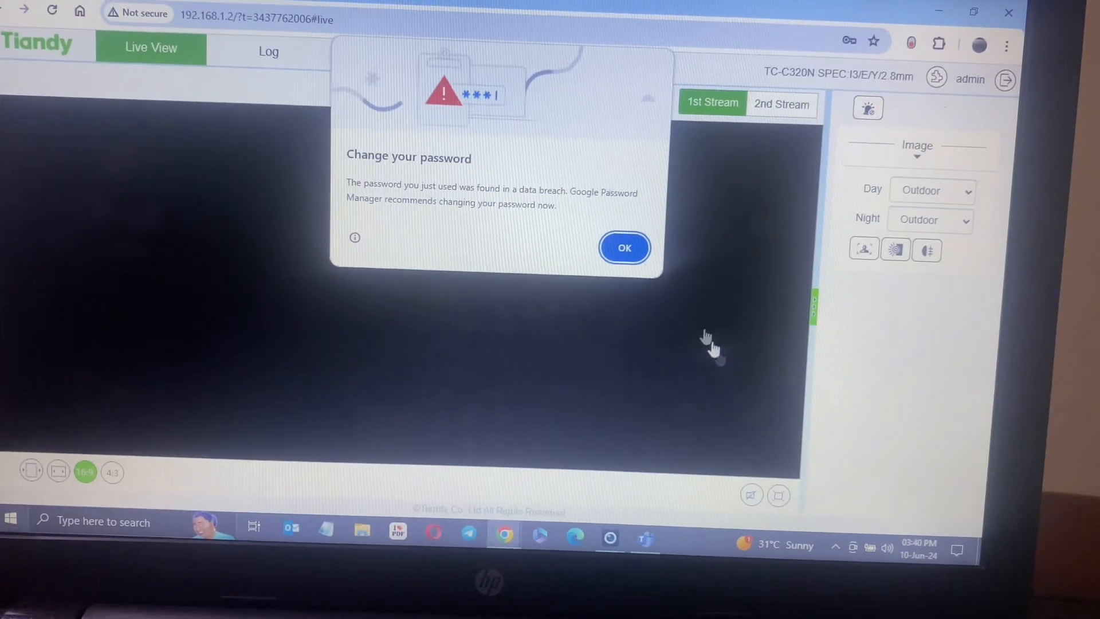
click(624, 248)
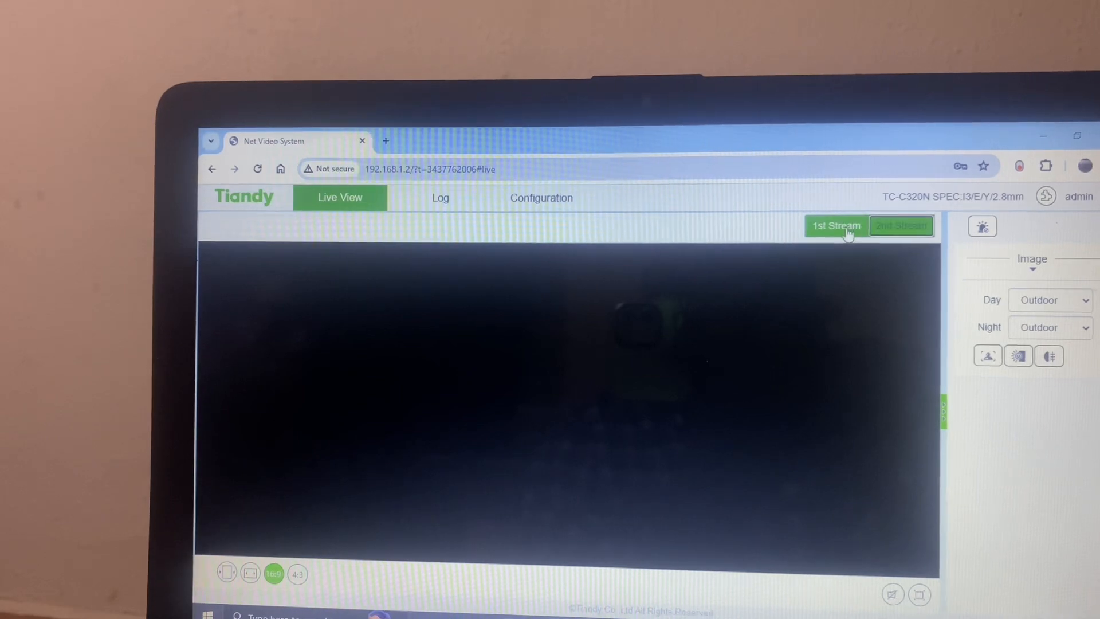
Step: Switch the live view to the 1st Stream
click(902, 226)
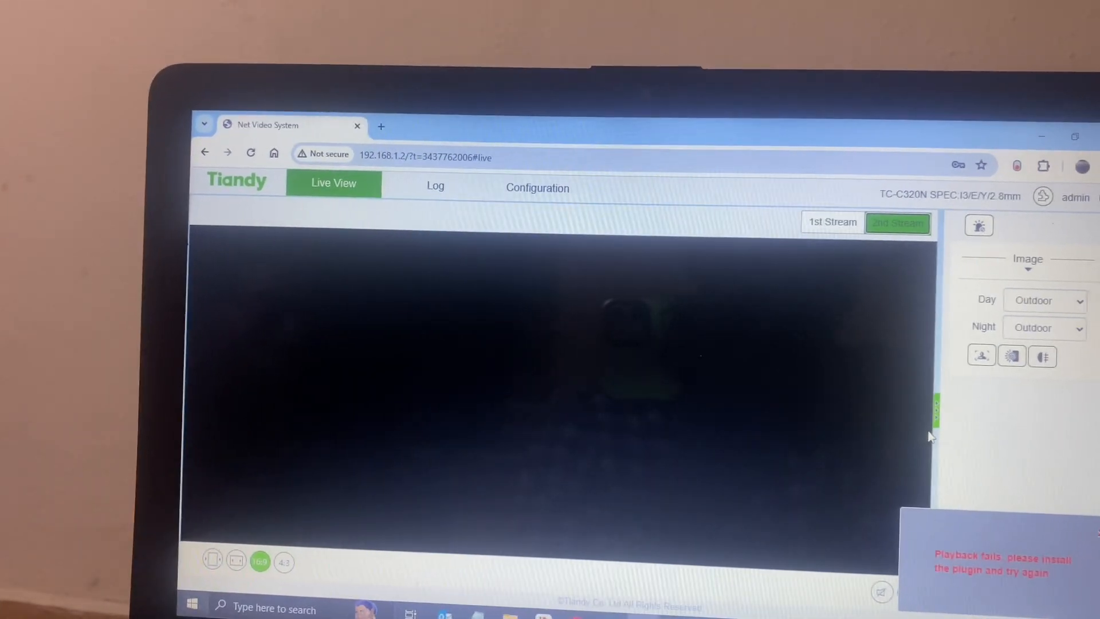
click(832, 221)
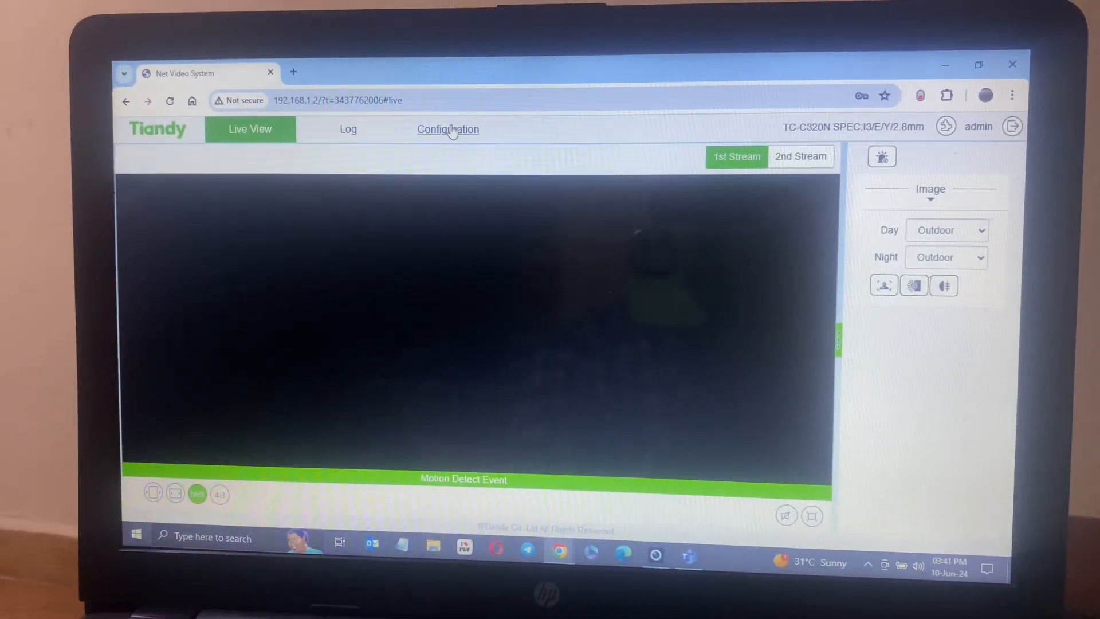
Step: Under Configuration > Network > Basic Set, change the IPv4 address to 192.168.1.20 and save
click(448, 129)
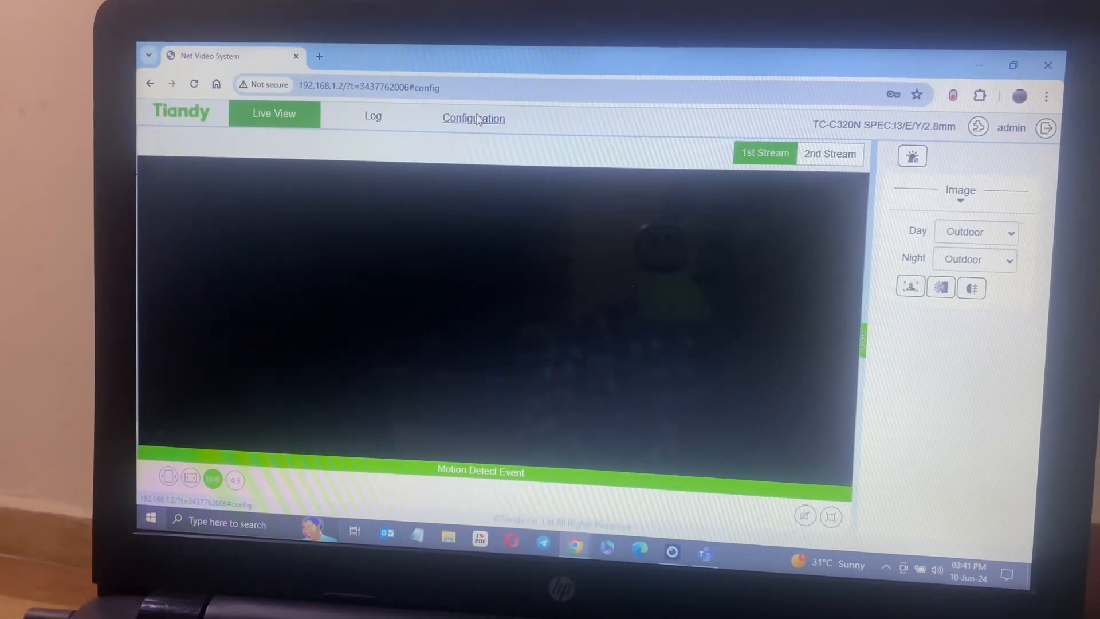
click(473, 118)
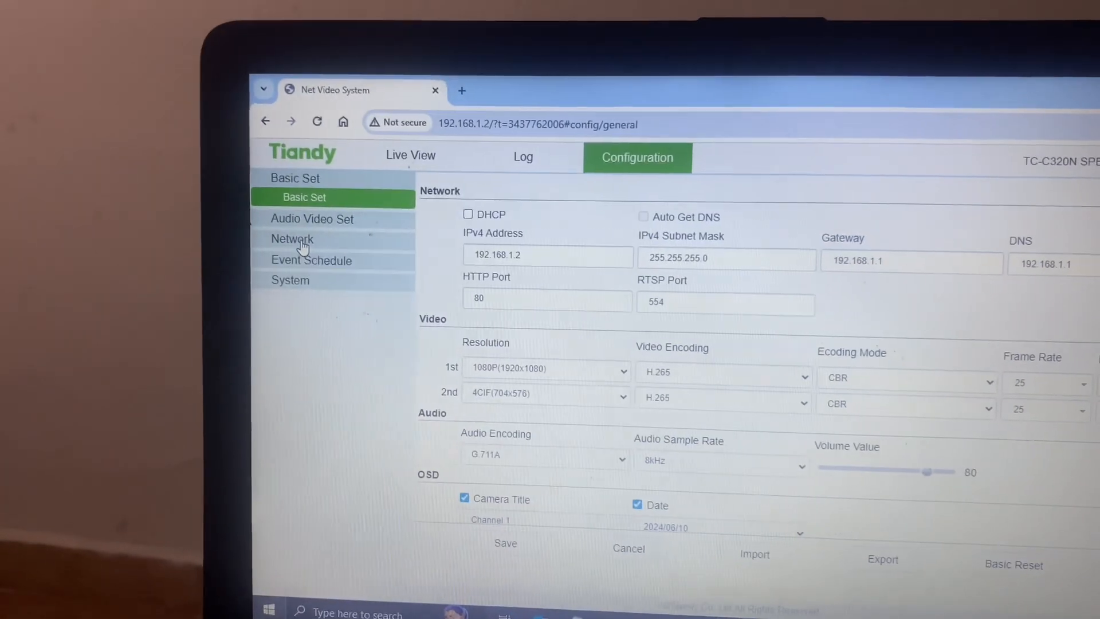
click(292, 238)
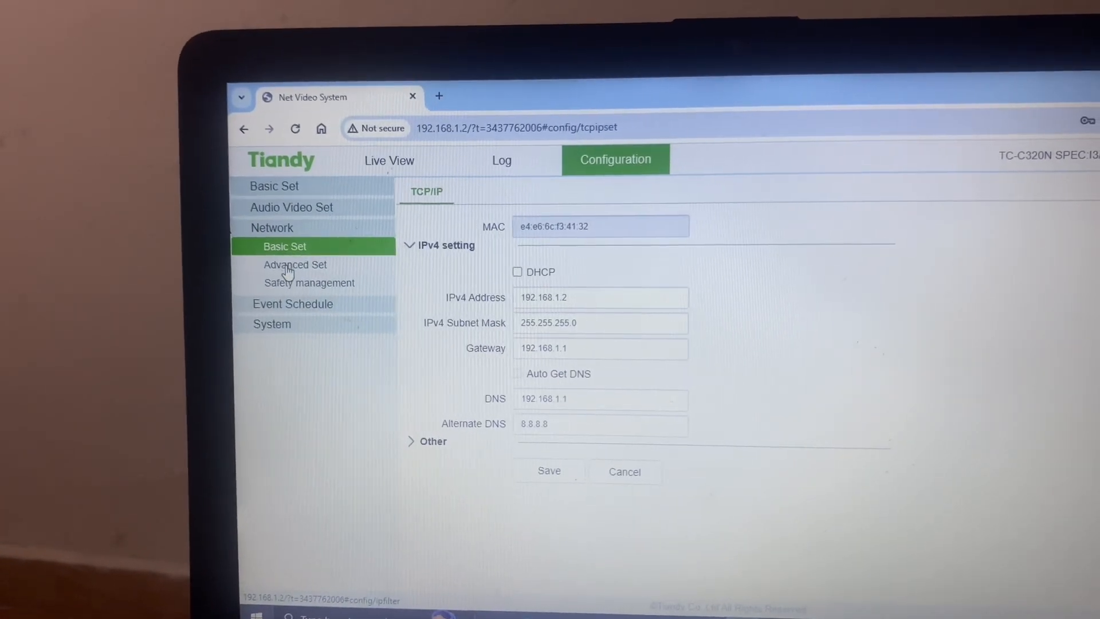
click(295, 265)
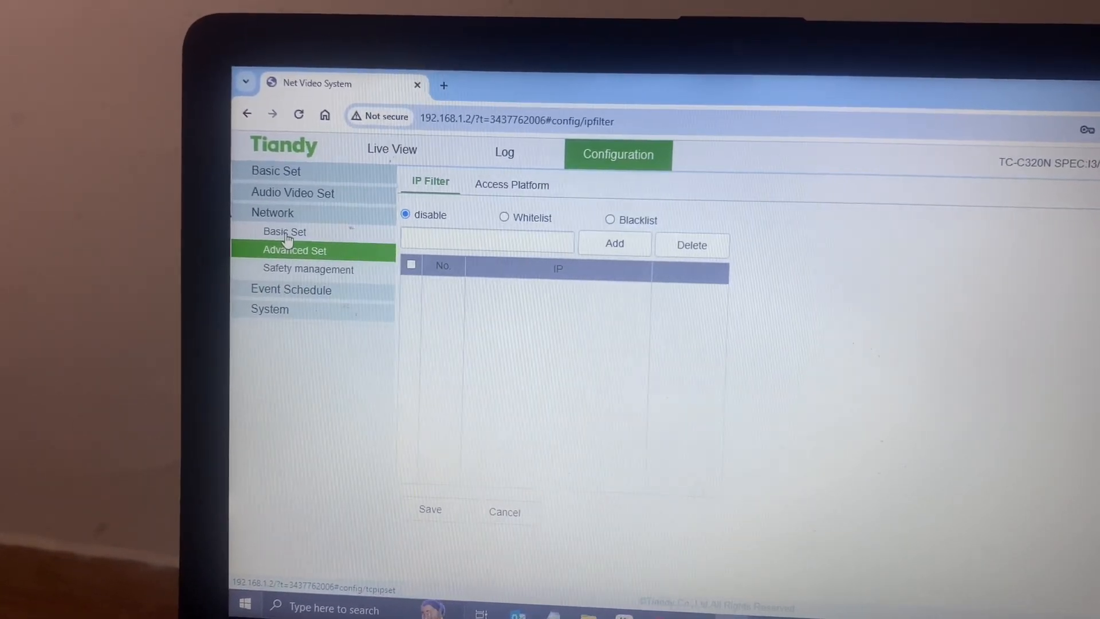
click(284, 231)
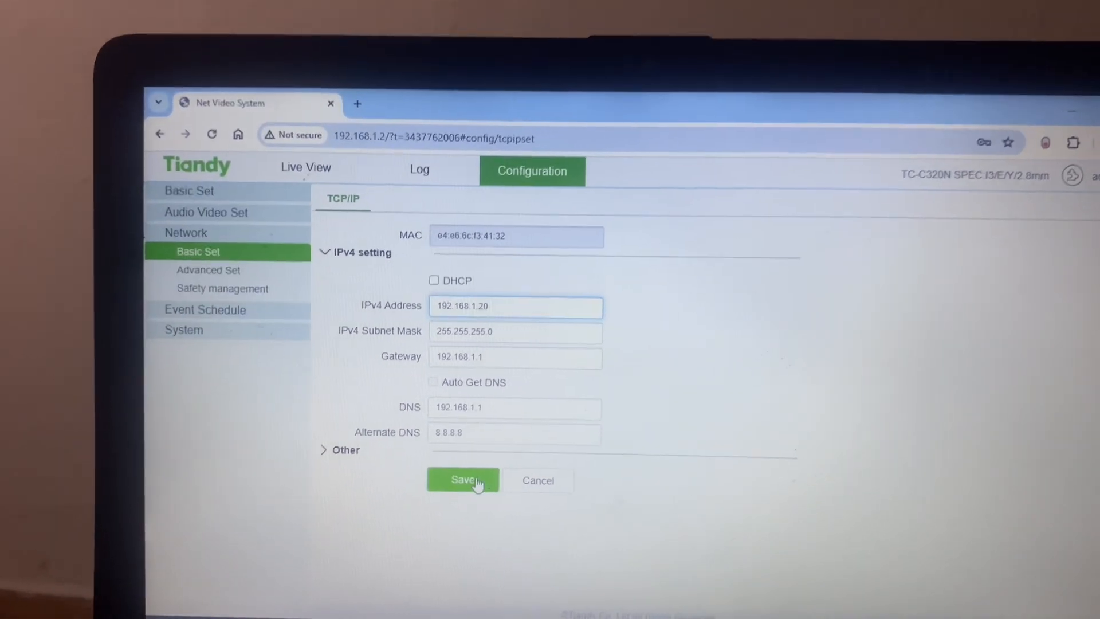
click(462, 480)
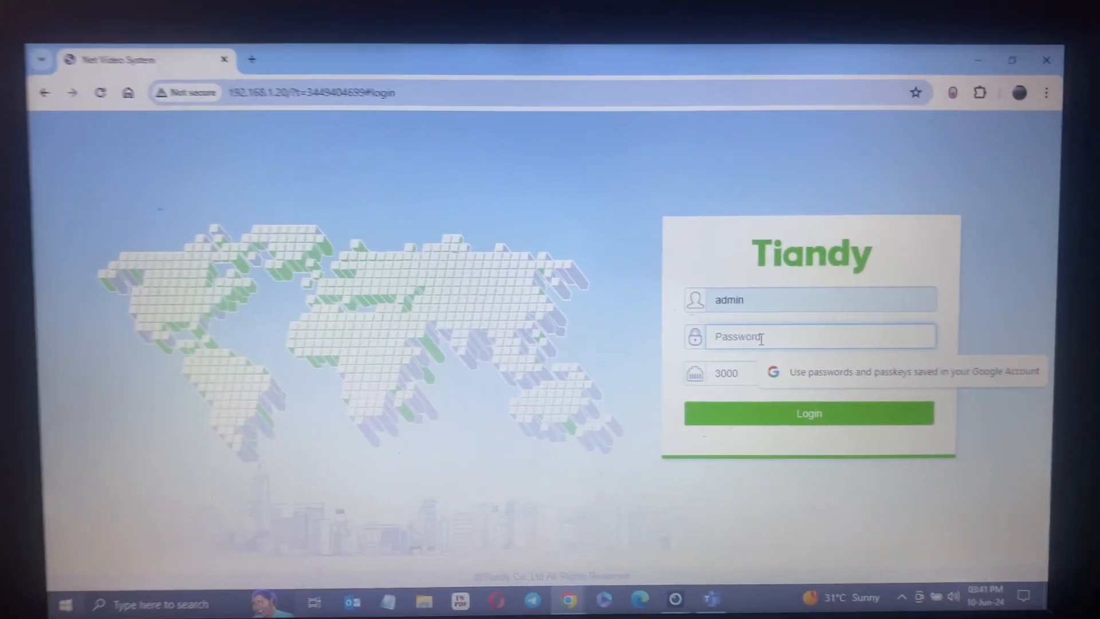
Step: Log in as admin at 192.168.1.20, dismissing Chrome's save-password and breach popups
text(••)
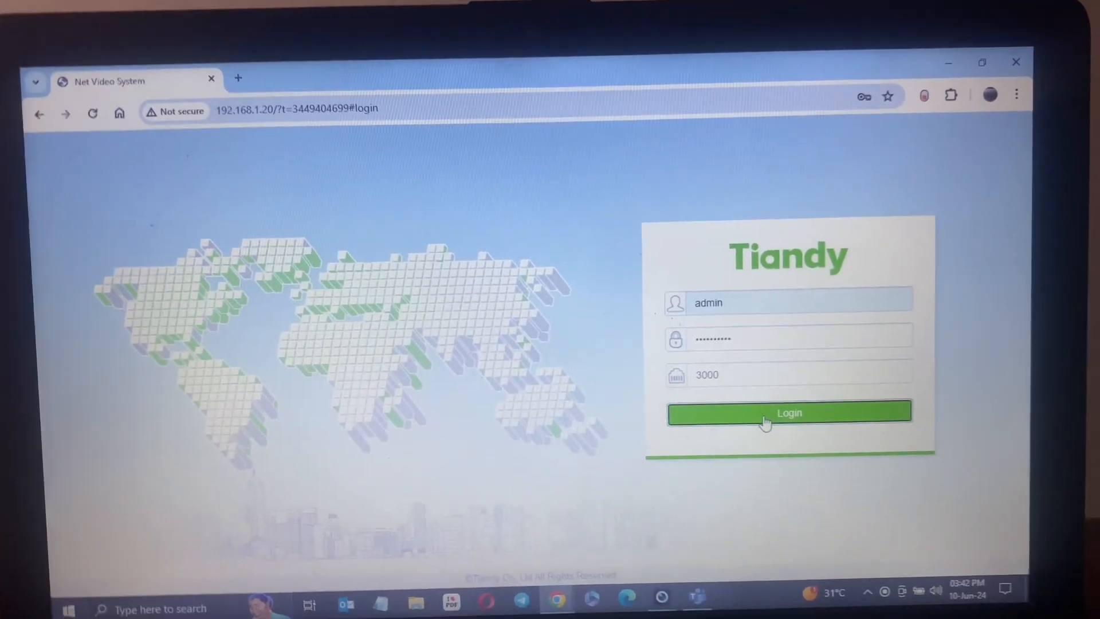
click(788, 413)
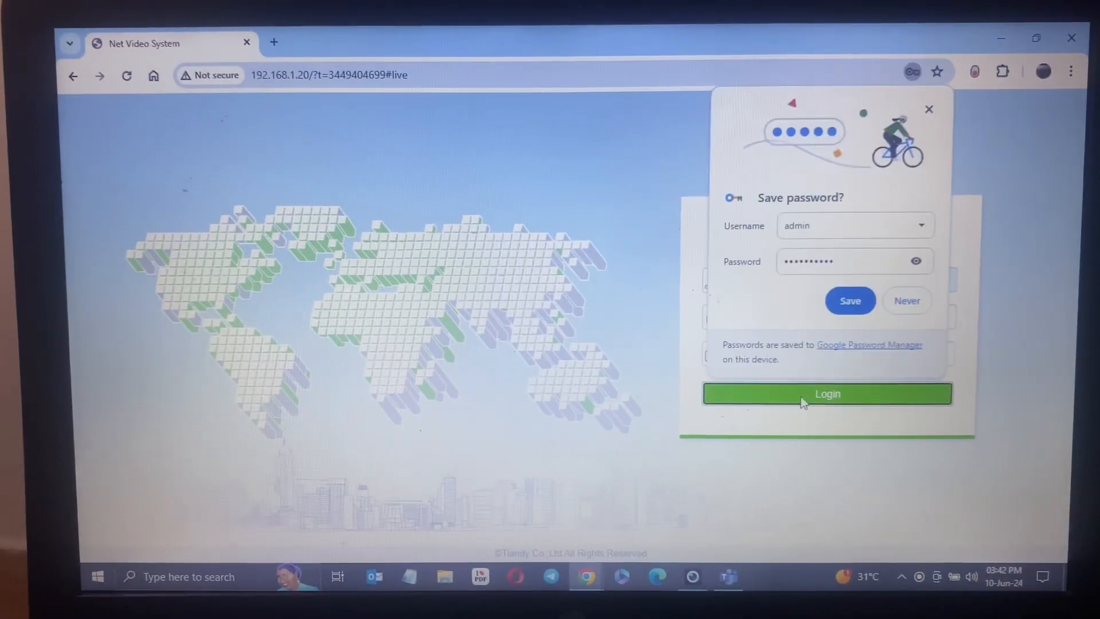
click(826, 394)
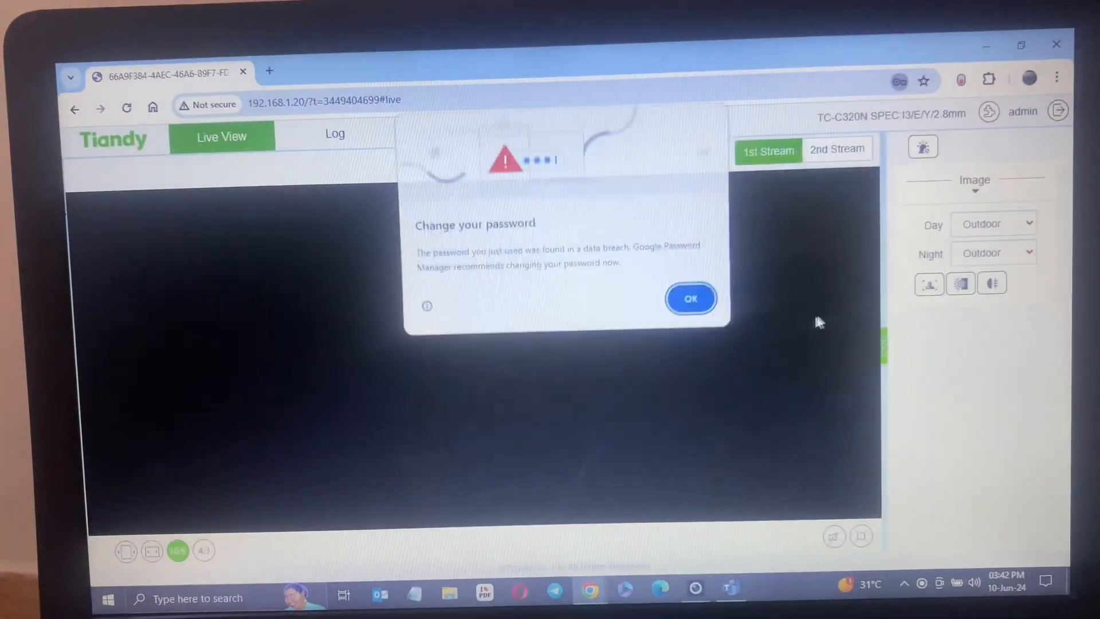
click(689, 298)
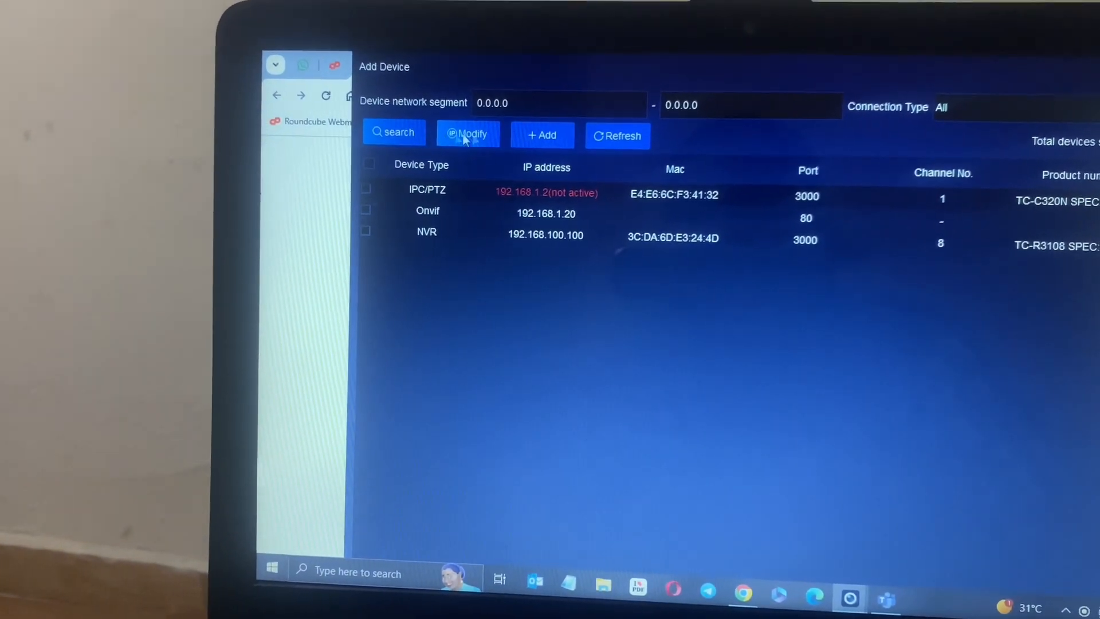
Step: Select the IPC/PTZ at 192.168.1.20, add it with admin credentials, and close the search window
click(394, 132)
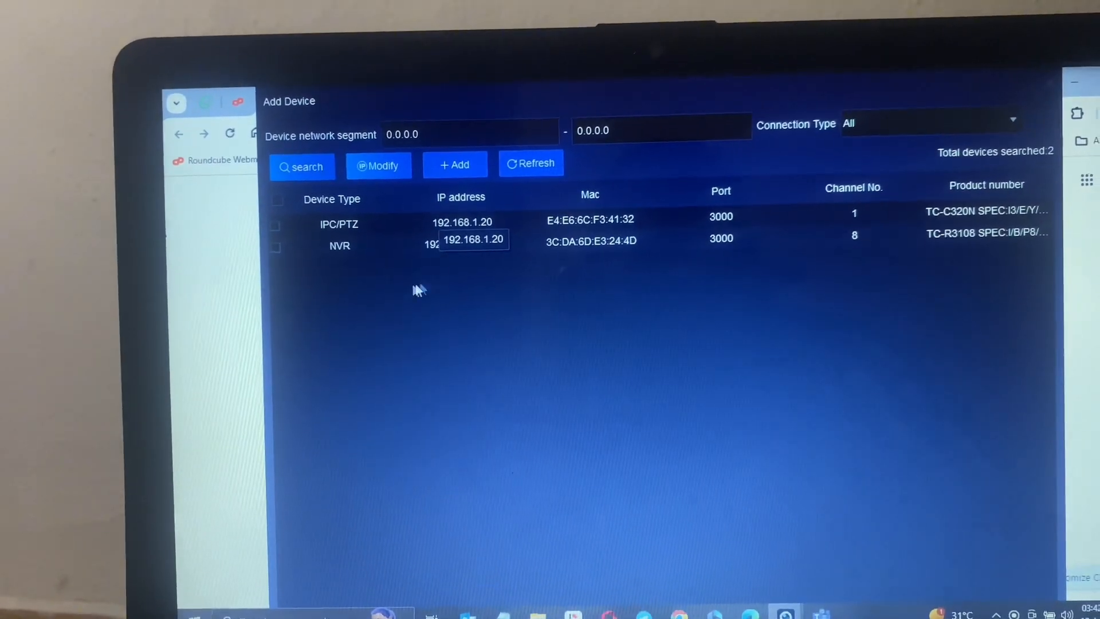
click(303, 223)
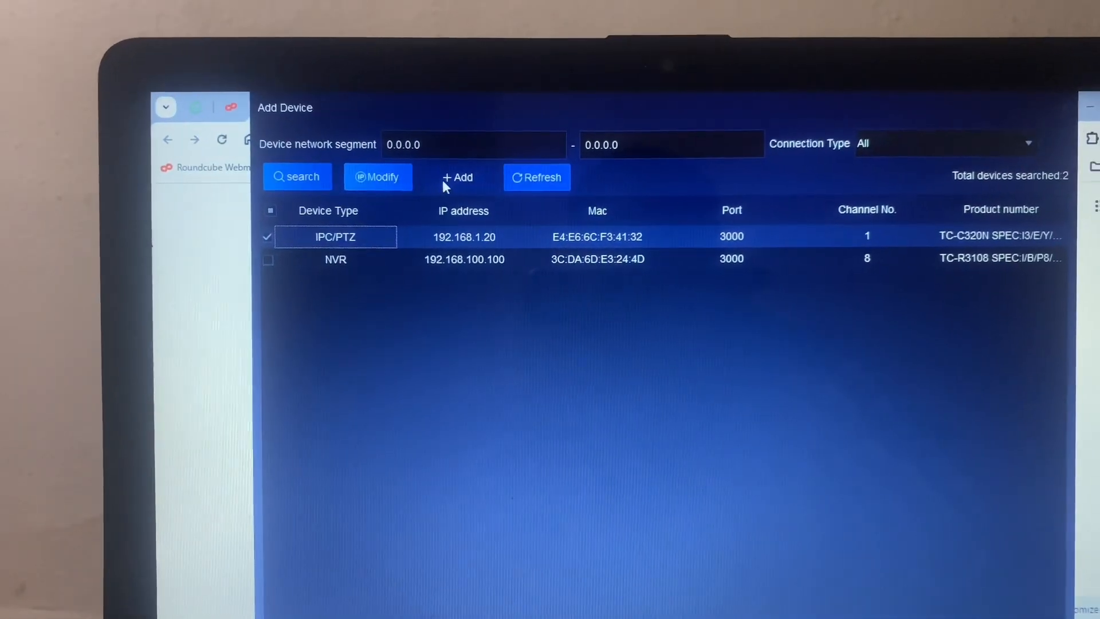
click(457, 177)
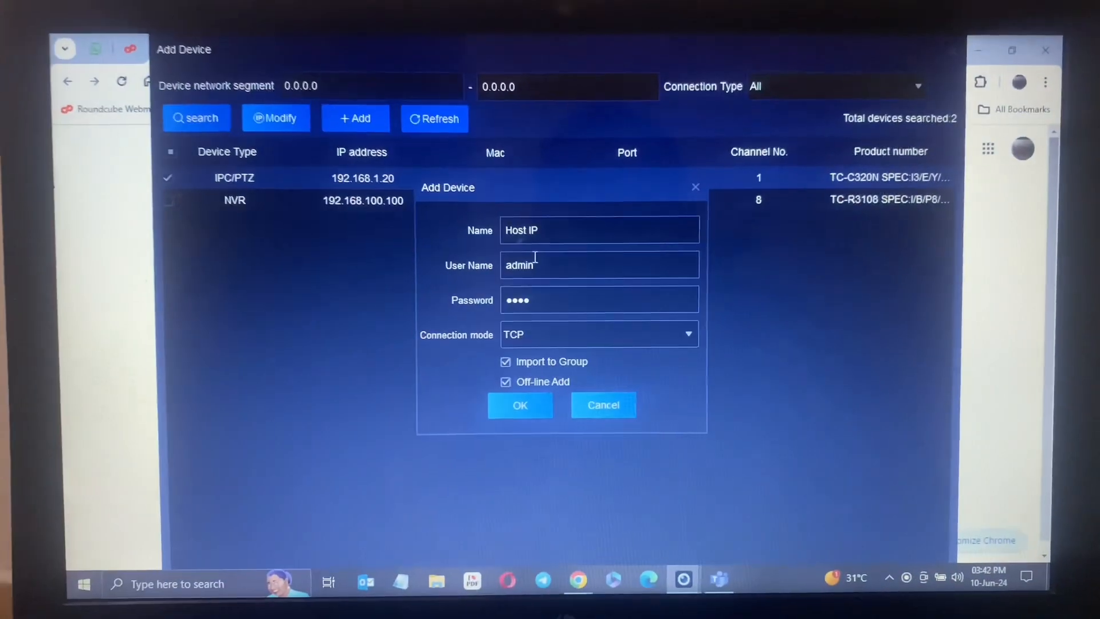
click(595, 305)
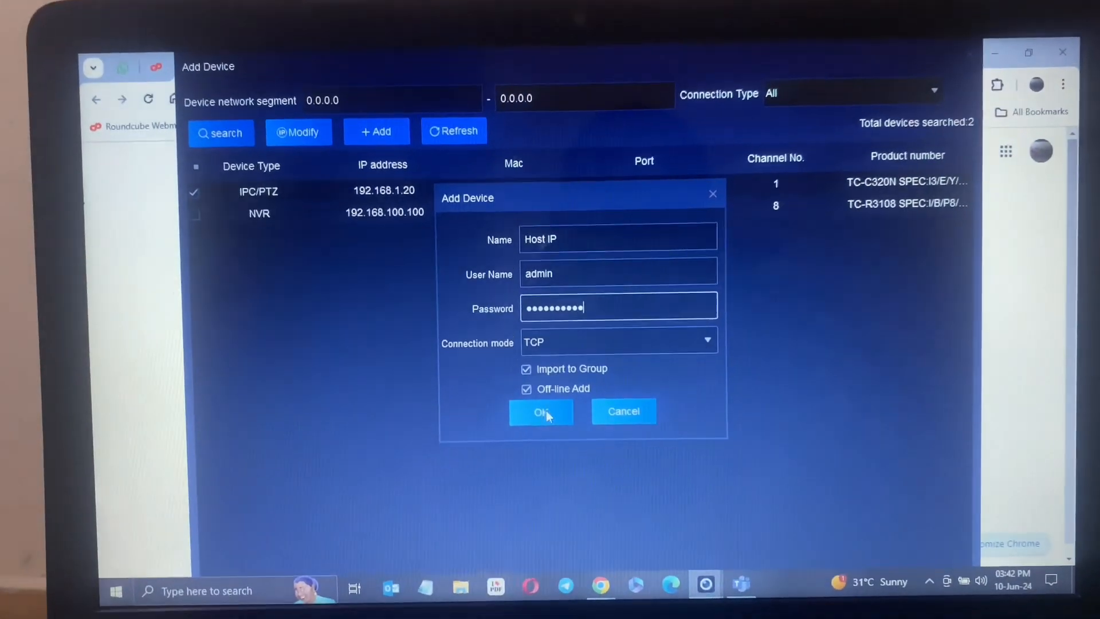
click(540, 411)
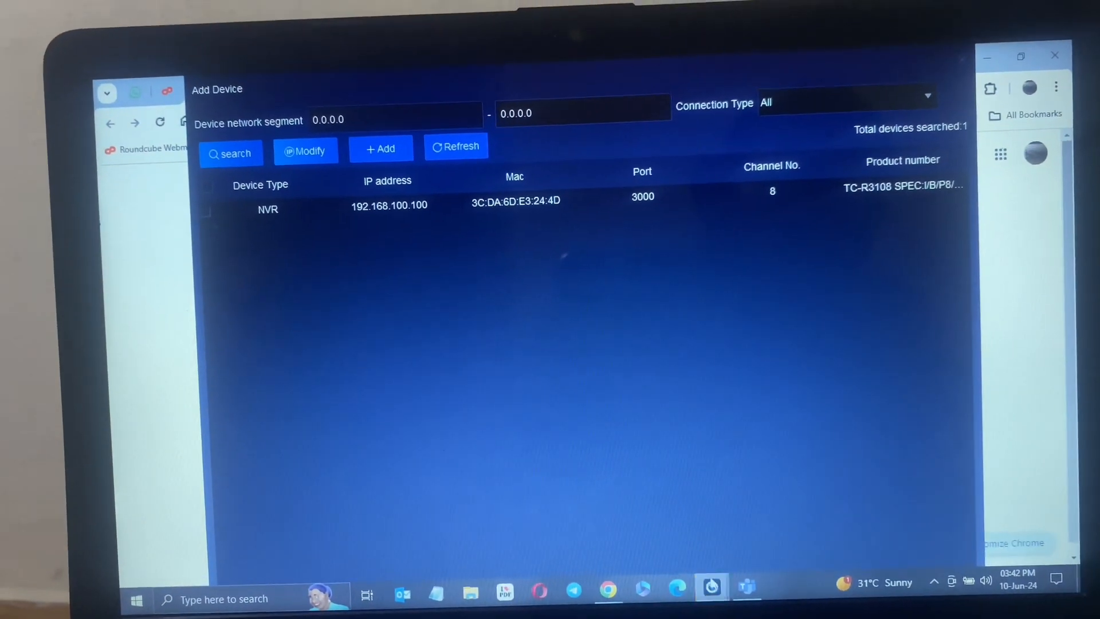
mouse_move(698, 569)
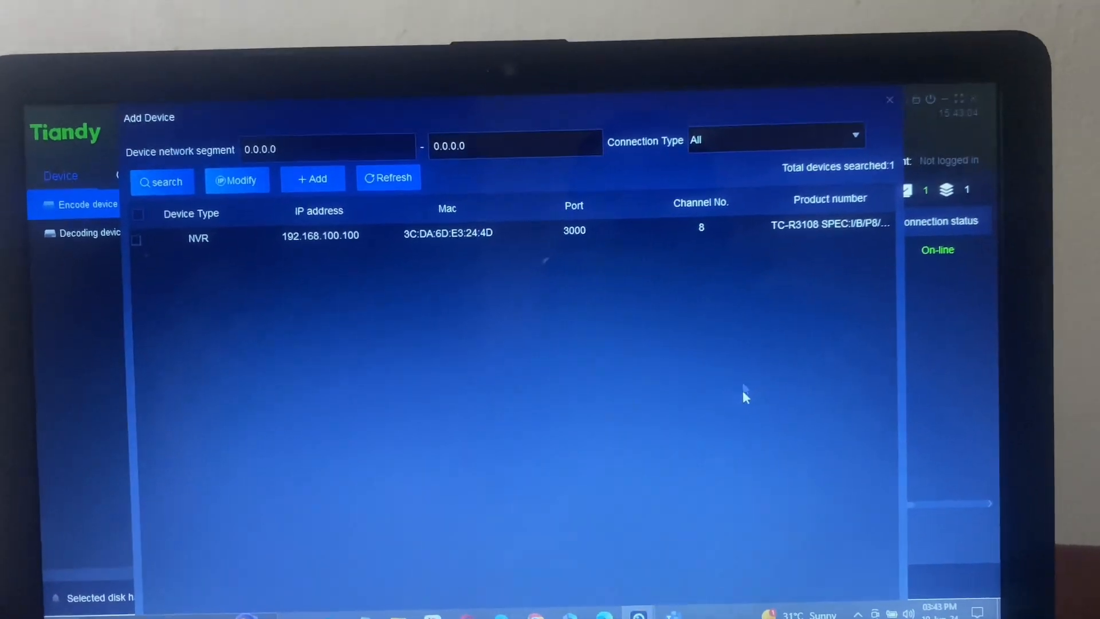
click(889, 99)
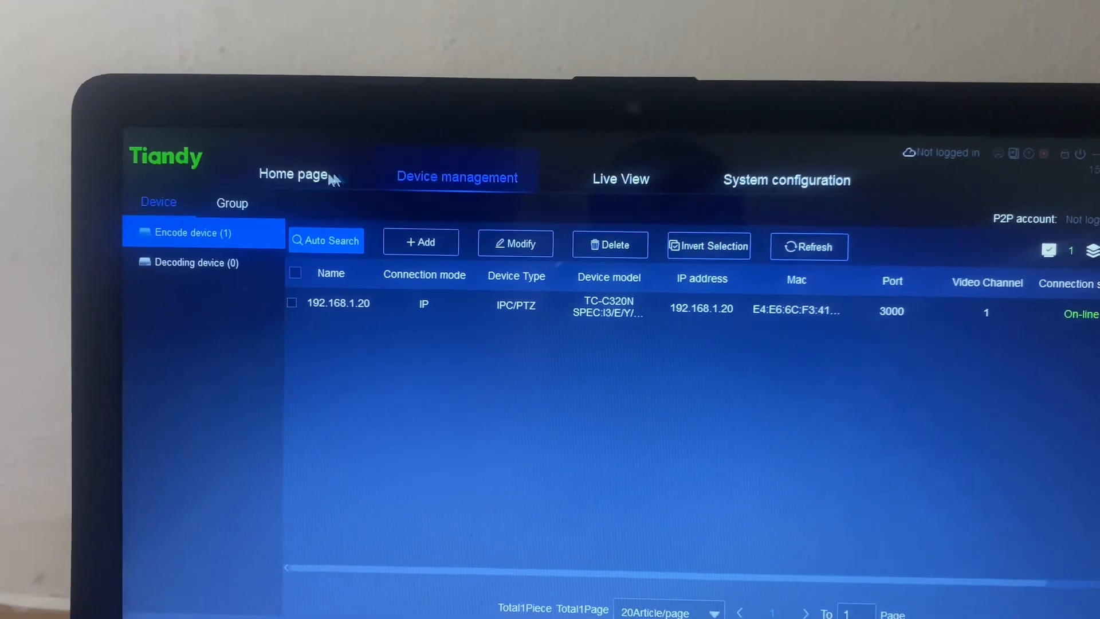
Step: From Home > Live View, expand 192.168.1.20 and play Channel 1 in the first pane
click(293, 174)
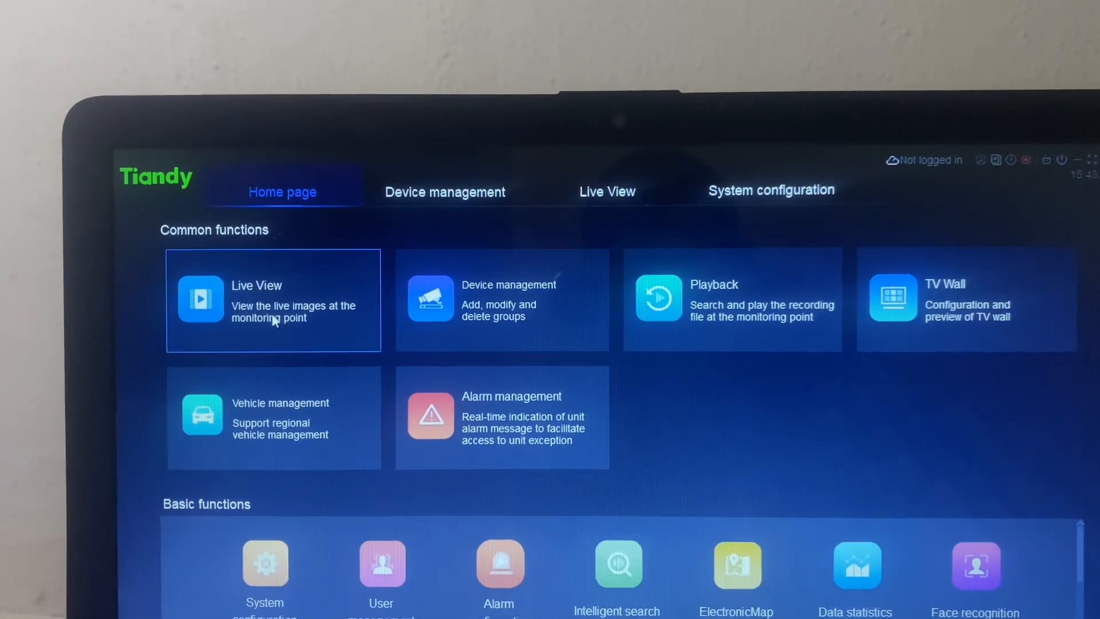
click(273, 299)
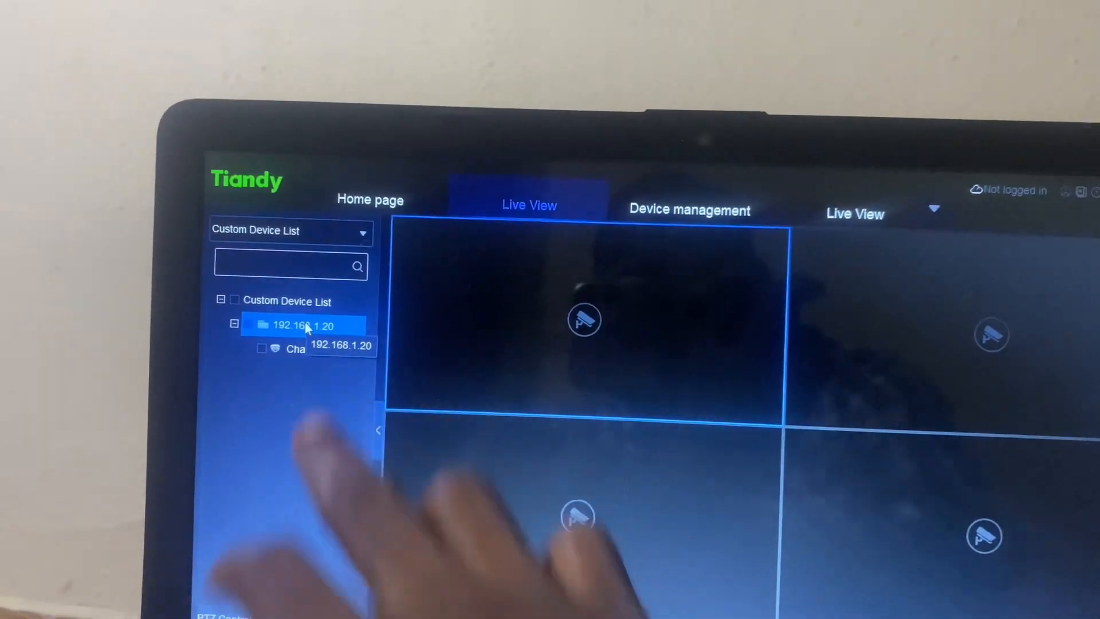
click(293, 328)
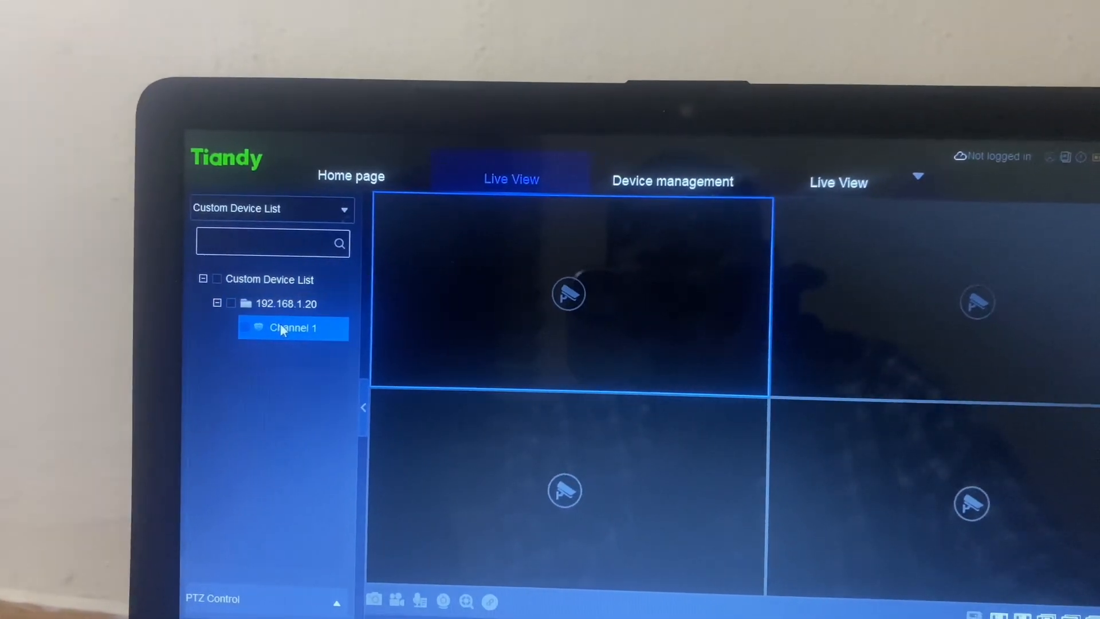
double_click(292, 328)
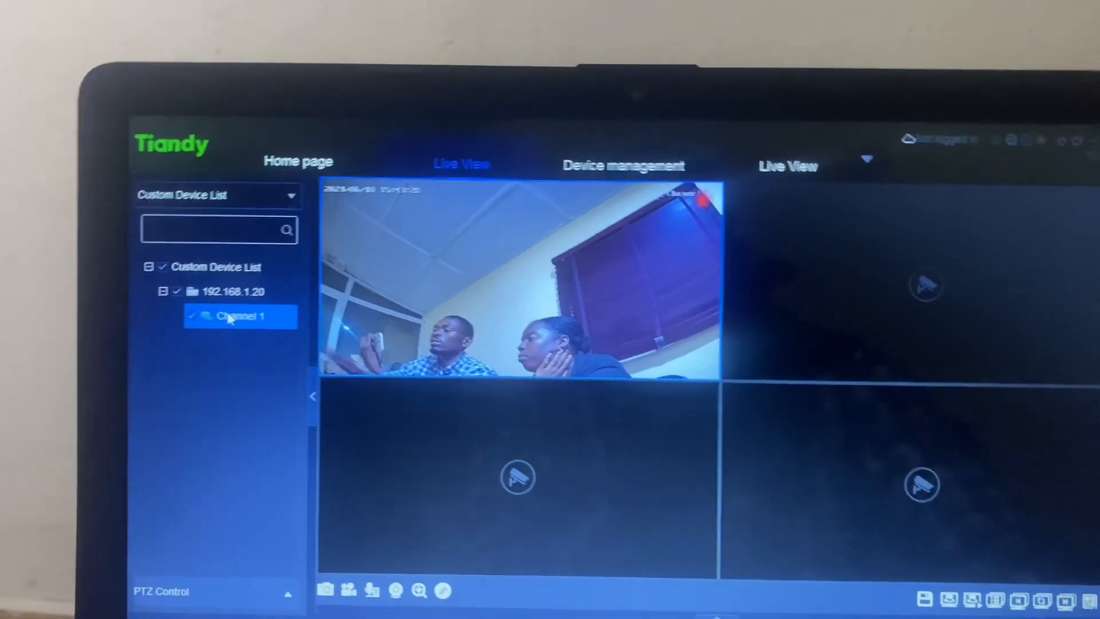